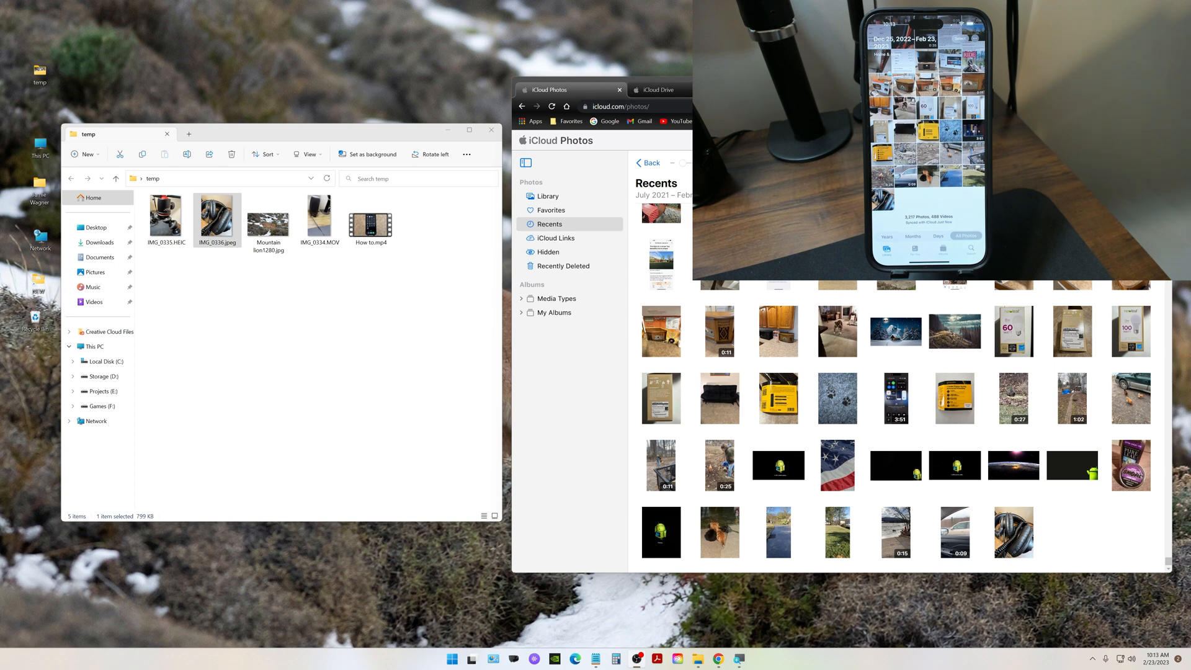
# Upload Mountain lion1280.jpg from the temp folder into the iCloud Photos Recents grid.
pyautogui.click(268, 216)
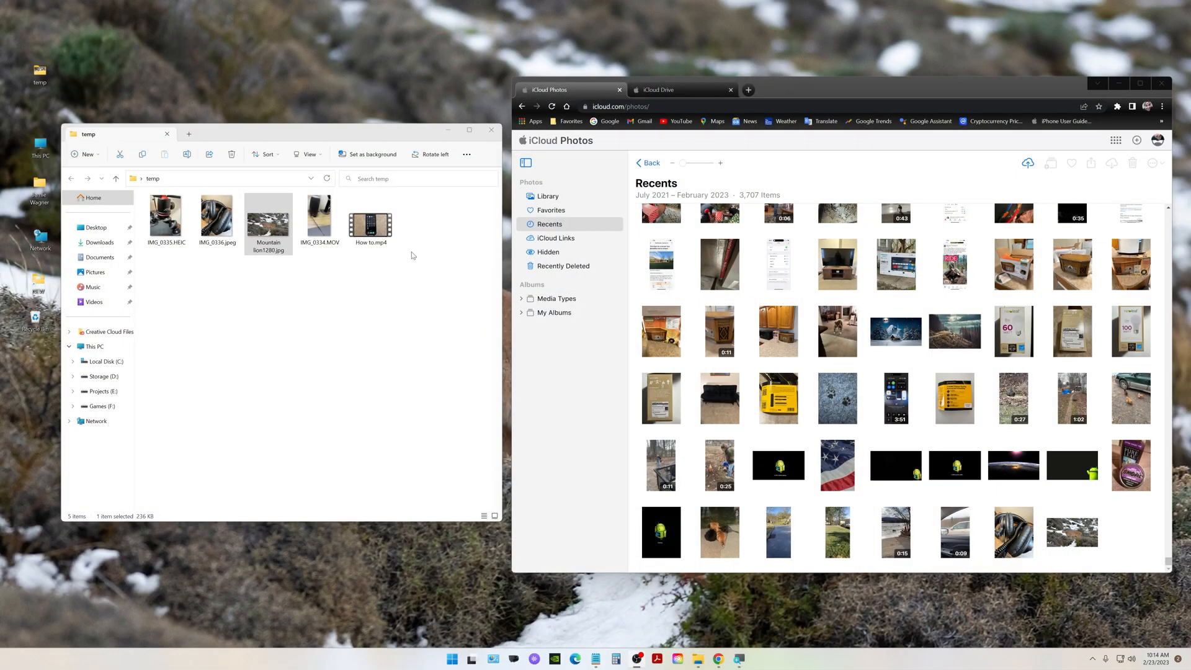
# Select the HEIC photo in temp, then switch from iCloud Photos to iCloud Drive via the app launcher.
pyautogui.click(215, 212)
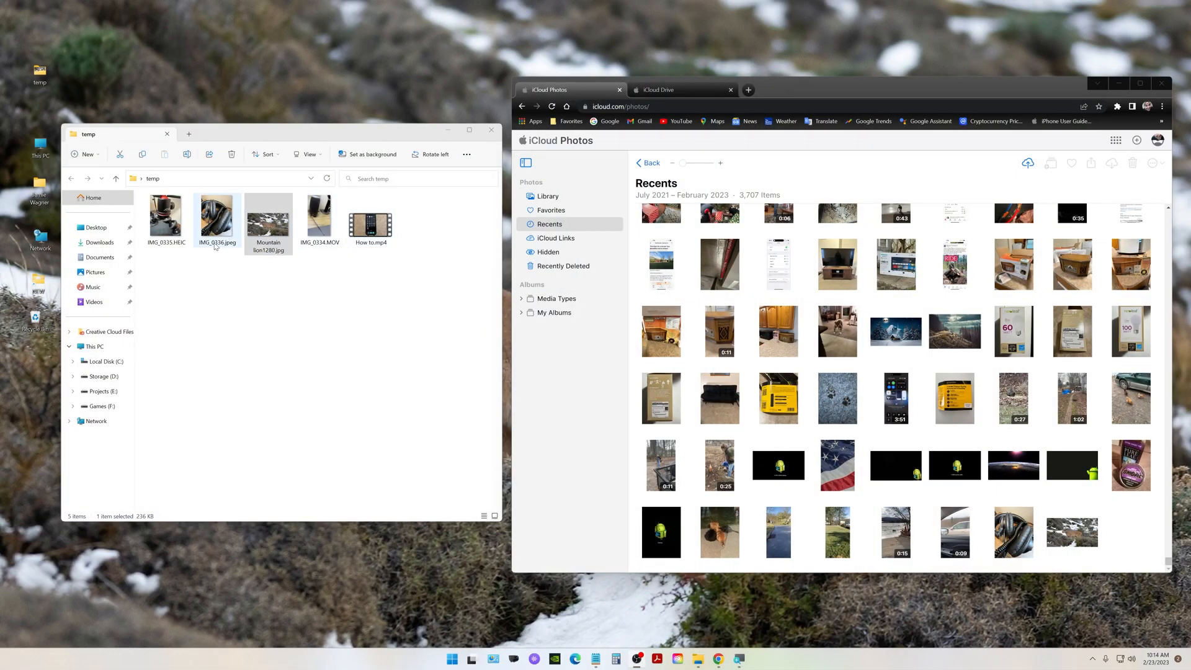
pyautogui.click(165, 218)
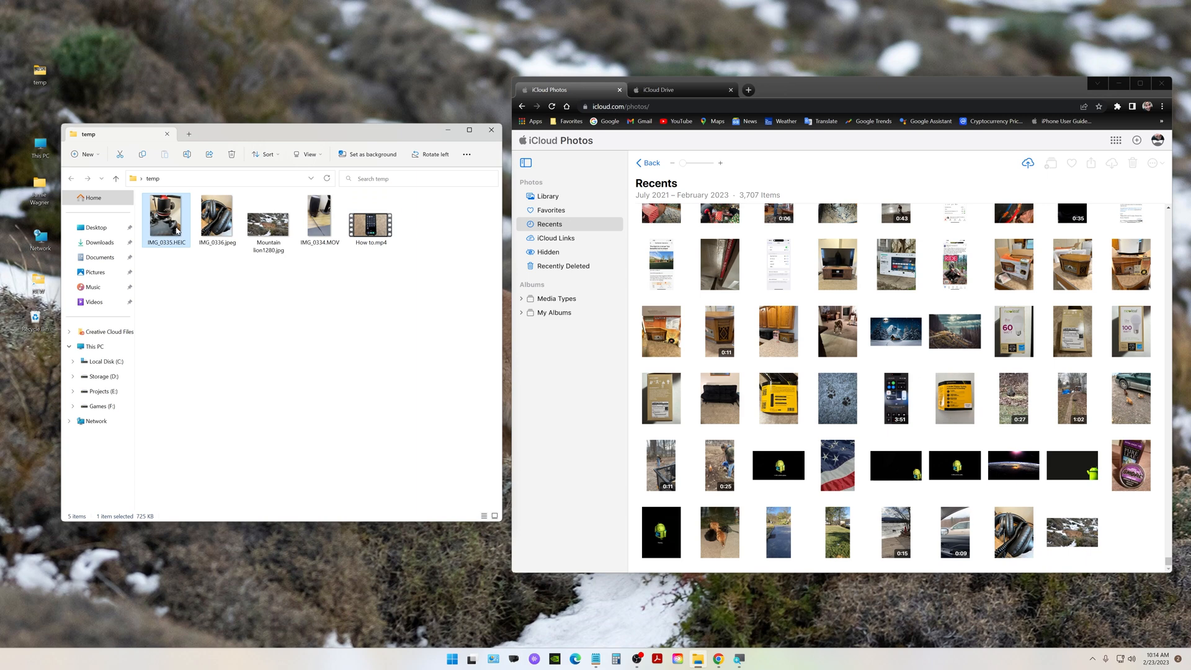
pyautogui.moveTo(898, 318)
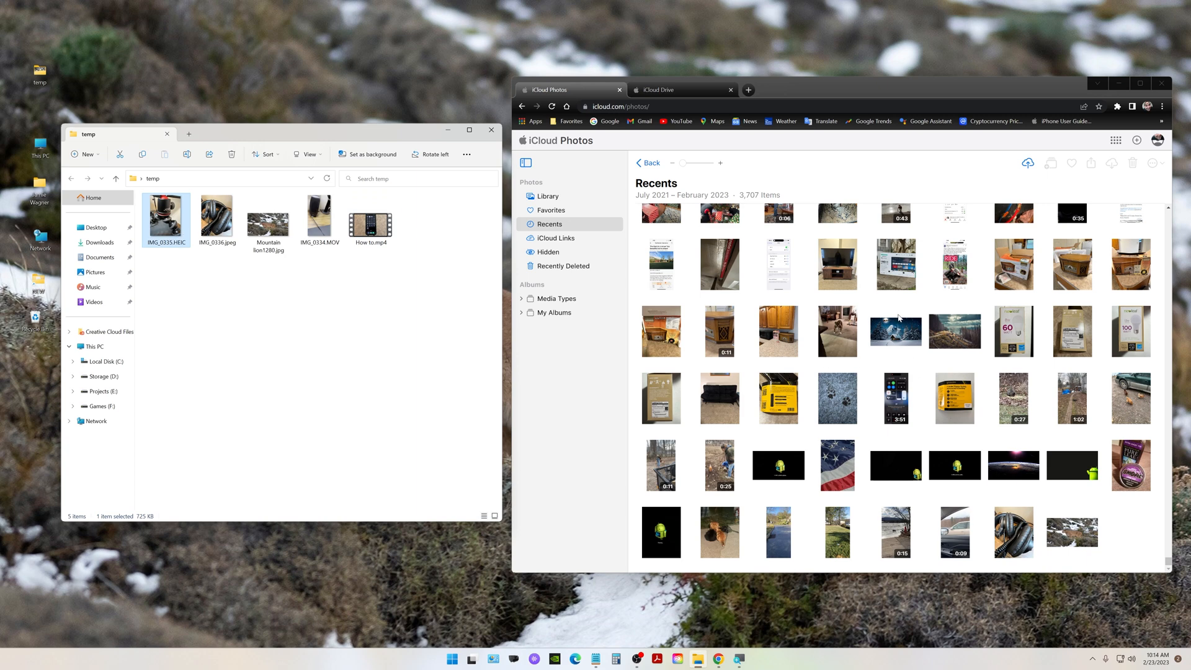
pyautogui.moveTo(1124, 160)
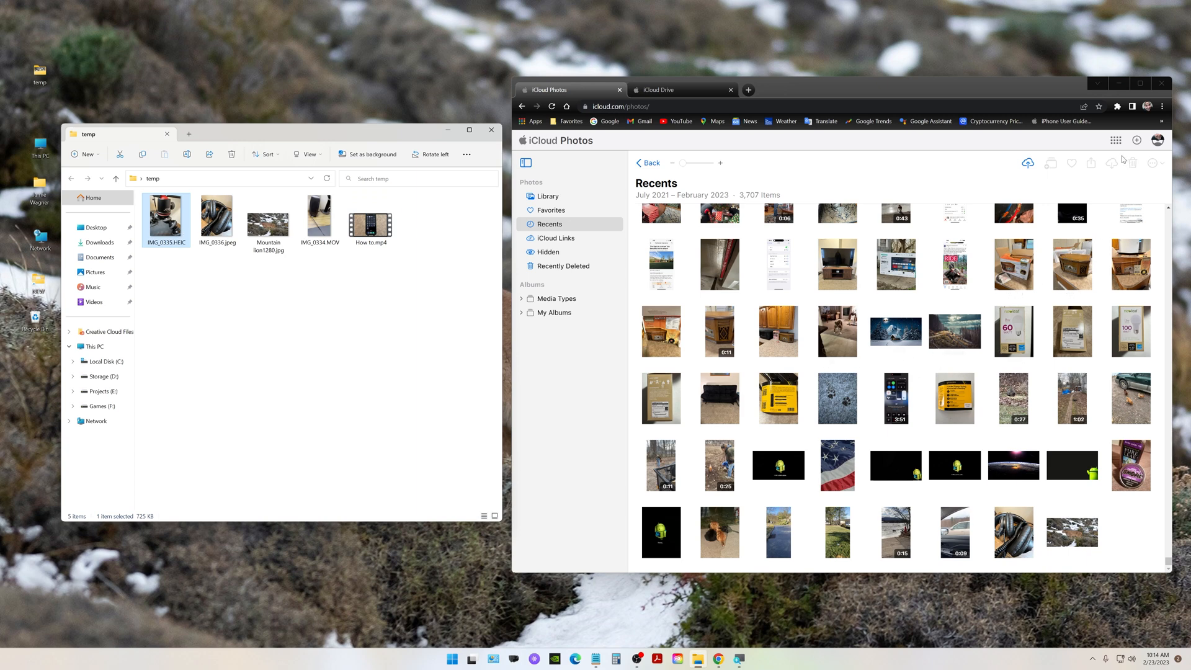
pyautogui.click(1138, 90)
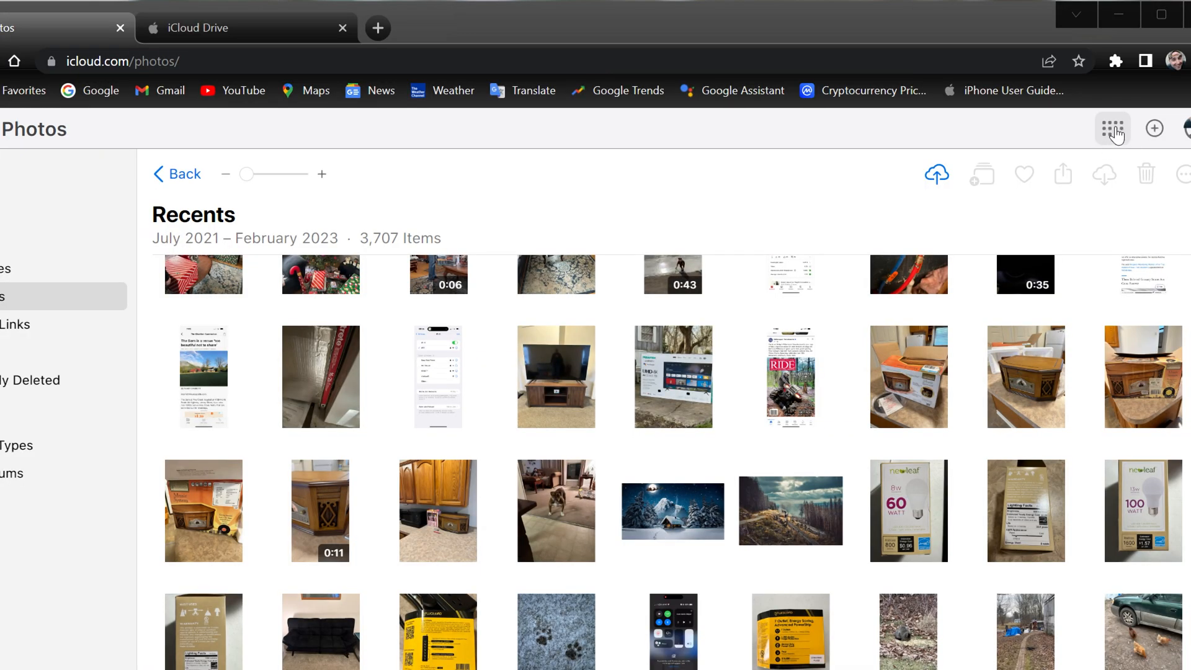
pyautogui.click(1112, 128)
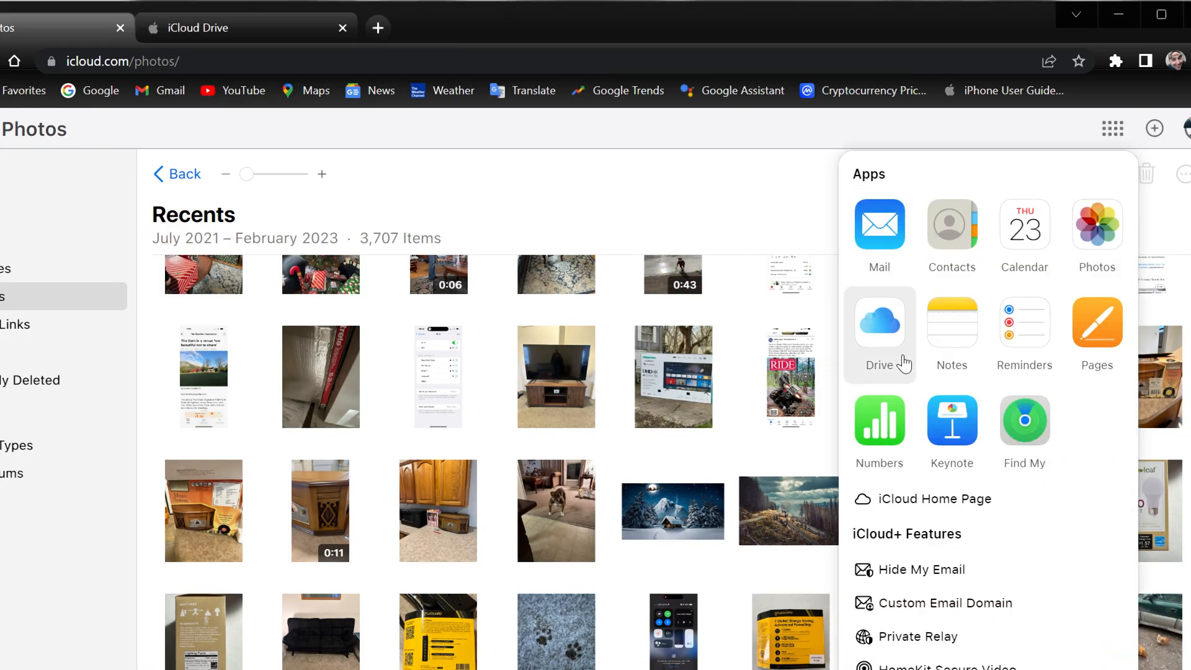
pyautogui.moveTo(878, 324)
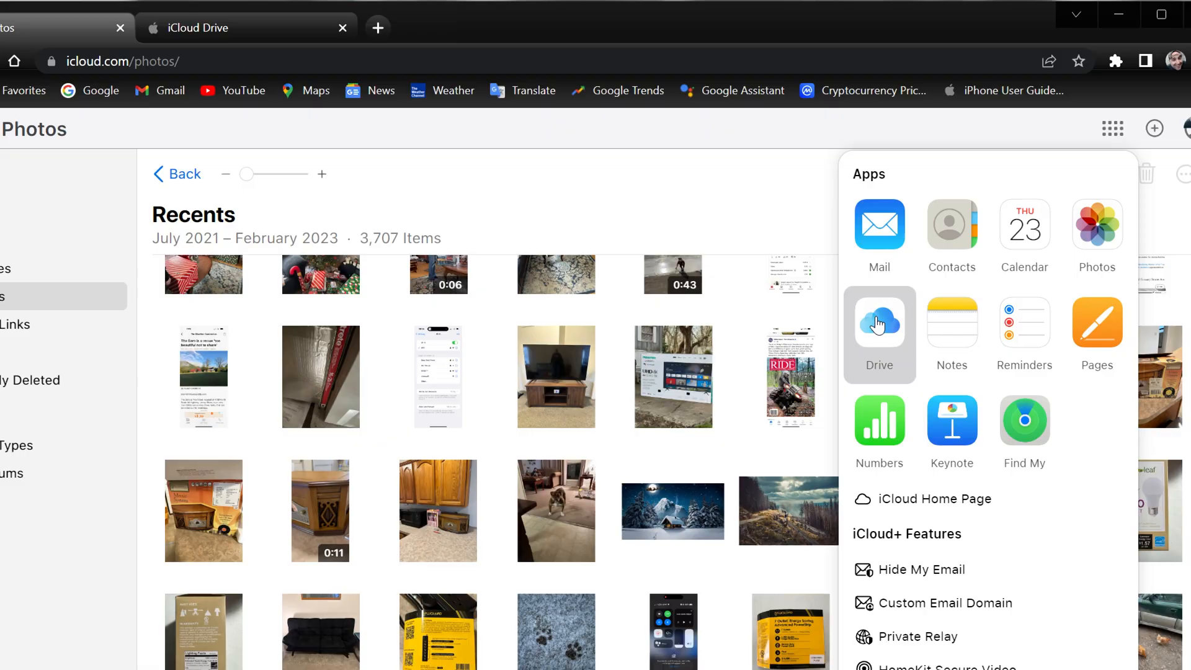
pyautogui.click(879, 326)
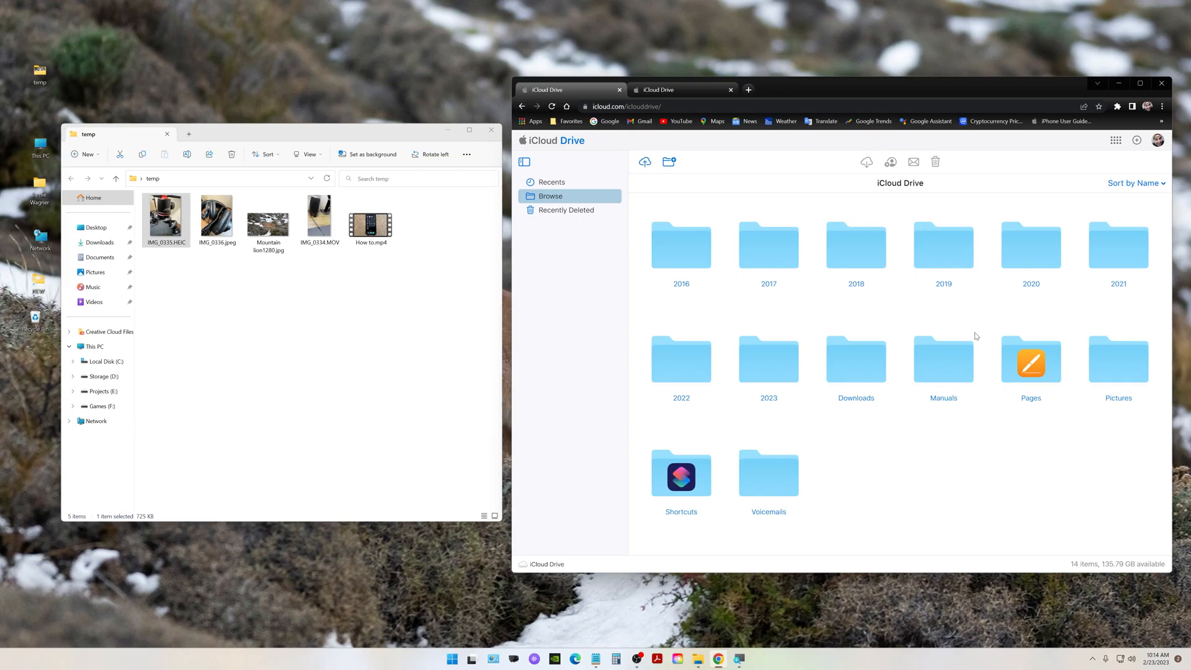
pyautogui.moveTo(889, 190)
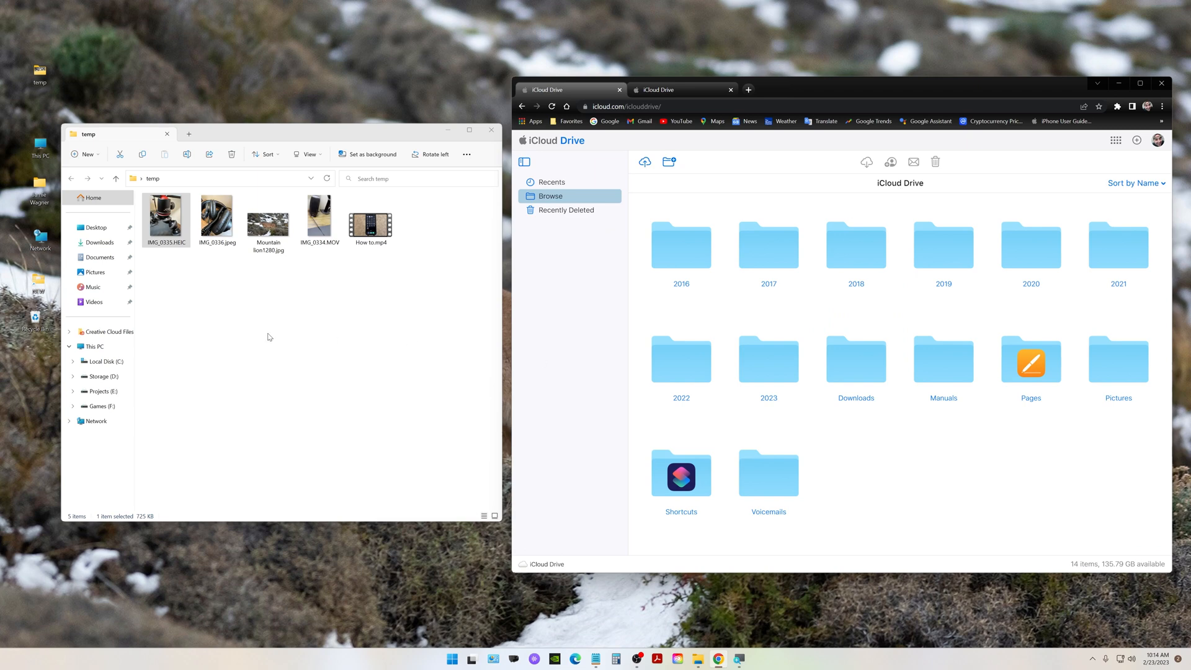
# Select IMG_0335.HEIC and IMG_0334.MOV in the temp folder for uploading.
pyautogui.click(268, 338)
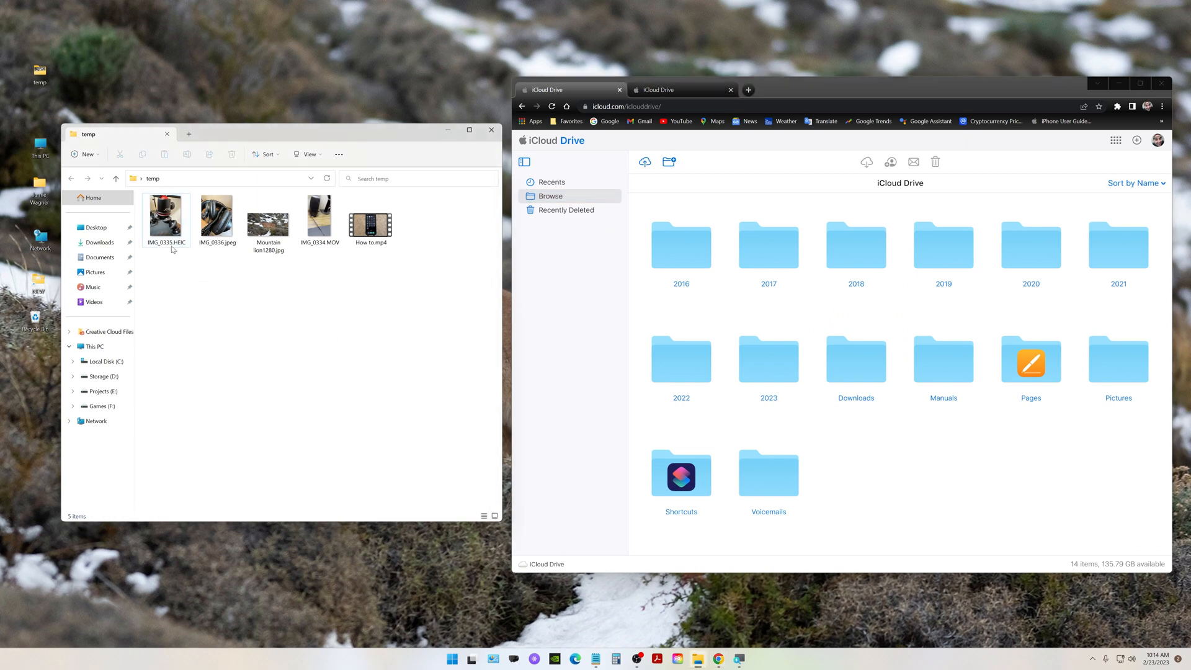
pyautogui.click(165, 218)
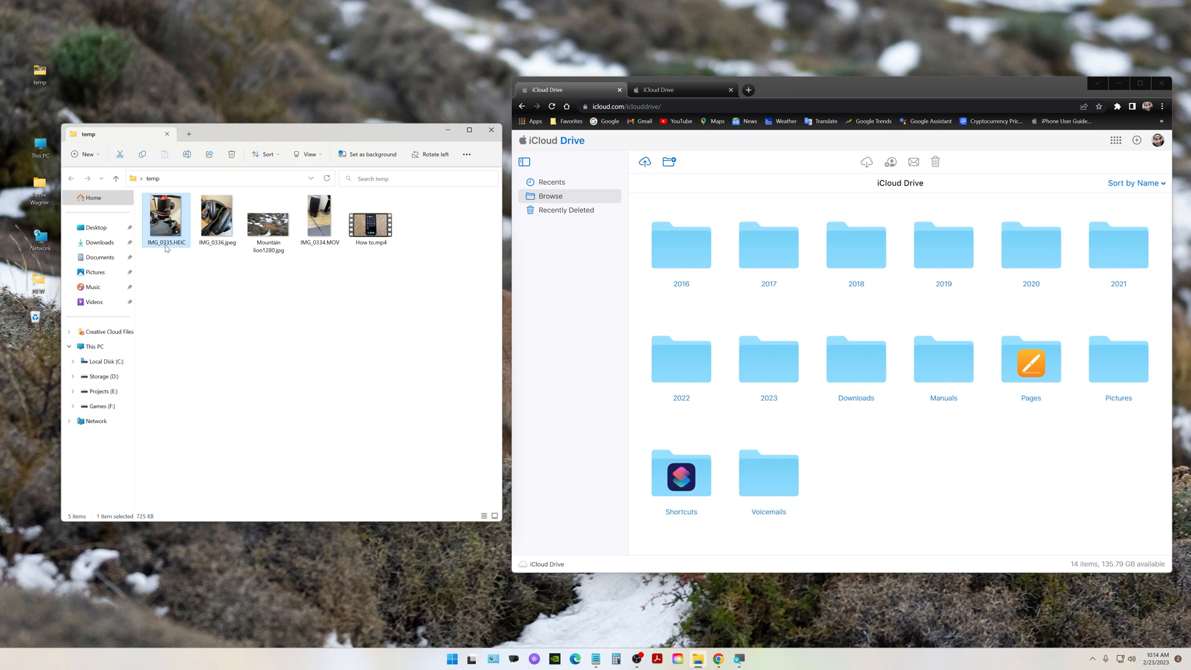
pyautogui.moveTo(363, 342)
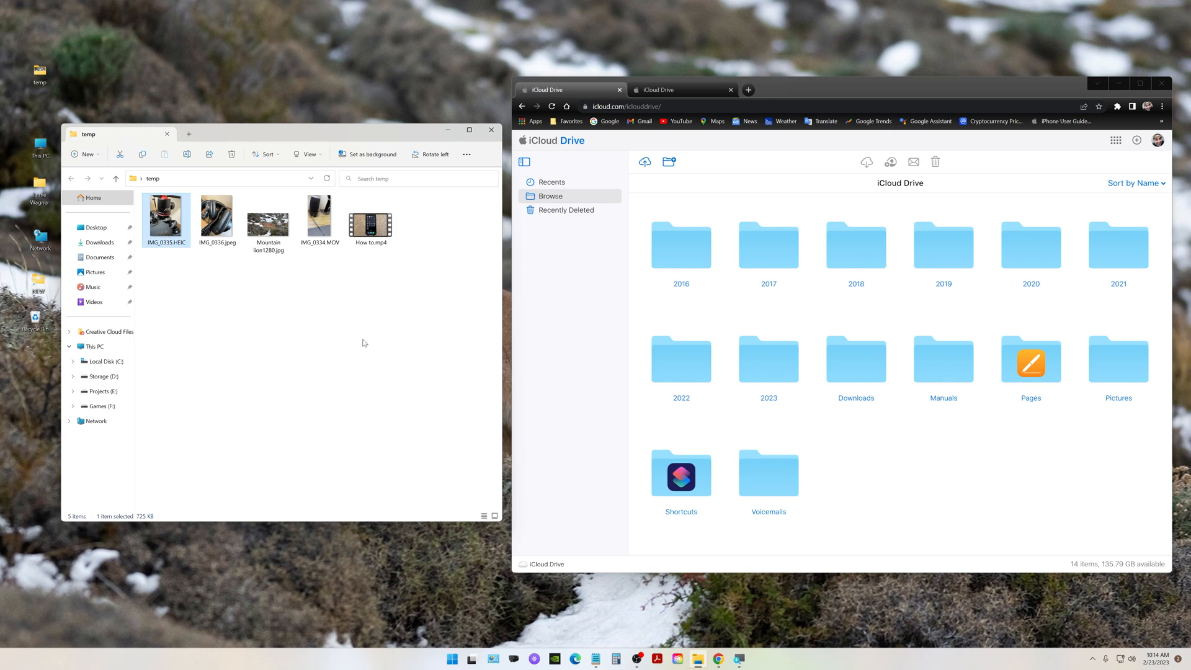
pyautogui.moveTo(260, 323)
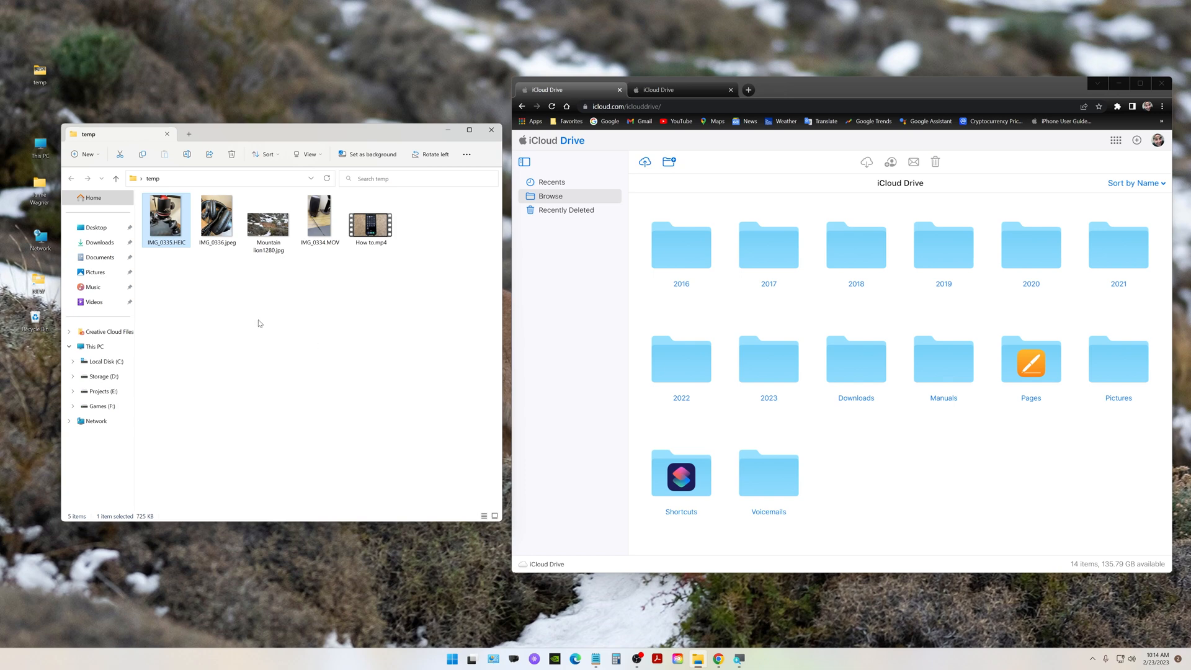
pyautogui.click(318, 219)
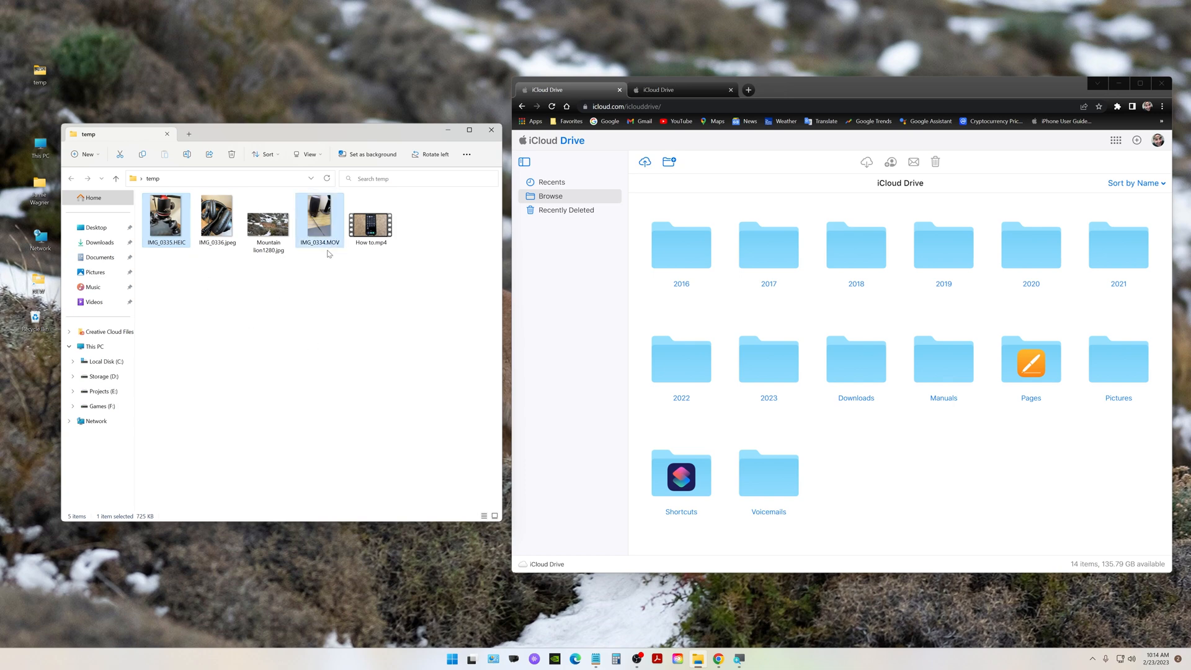
pyautogui.click(371, 219)
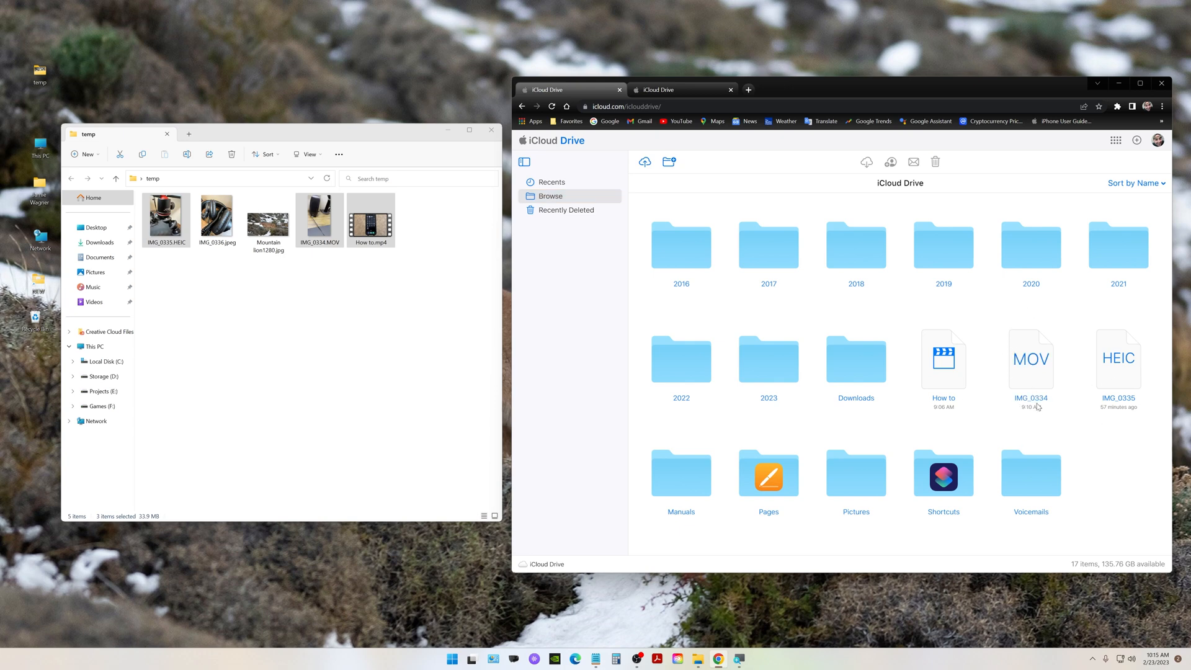
# Sort the iCloud Drive Browse list by Kind after dropping in the HEIC, MOV and How to.mp4 files.
pyautogui.click(1132, 182)
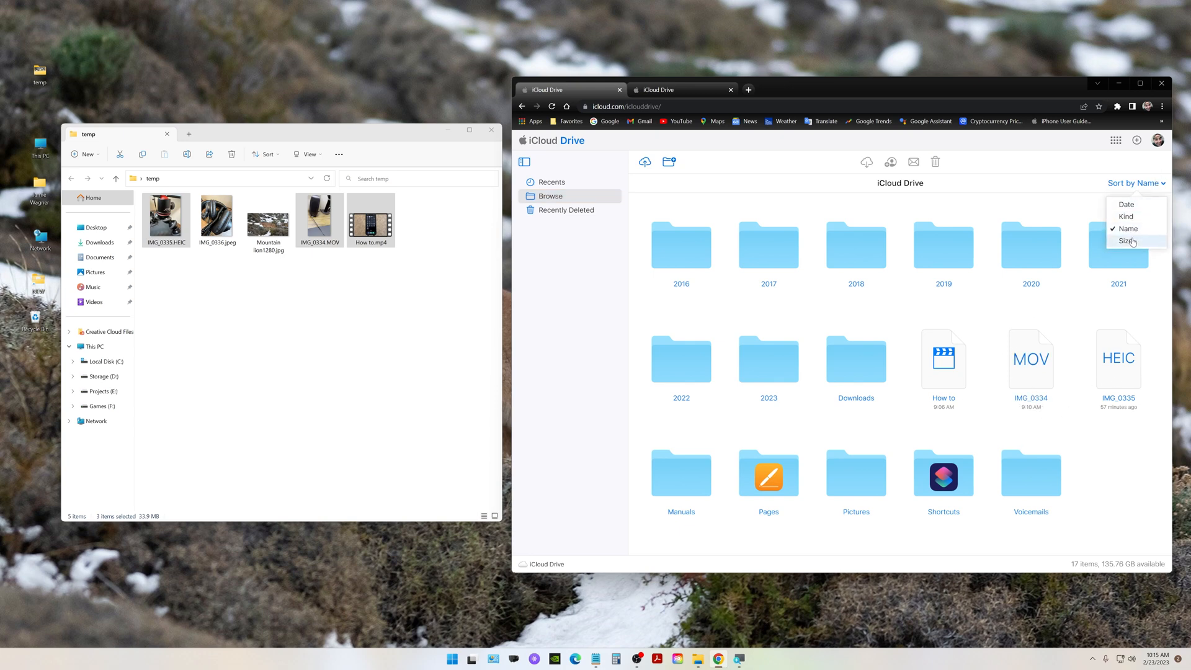
pyautogui.moveTo(1125, 216)
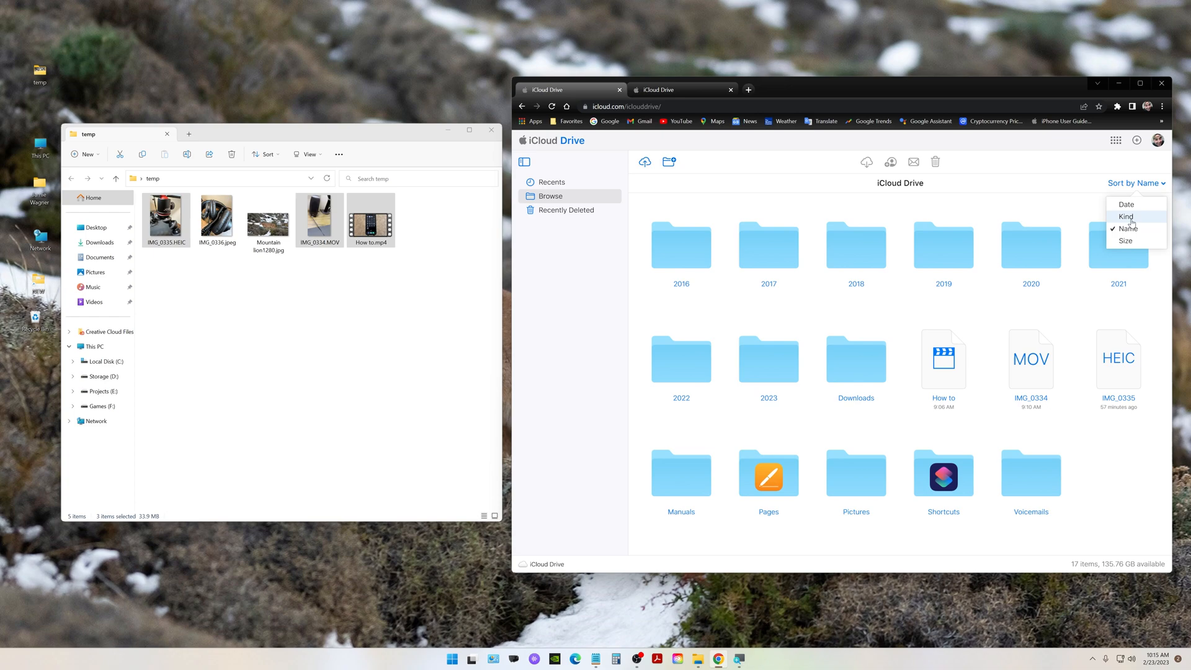
pyautogui.click(1127, 216)
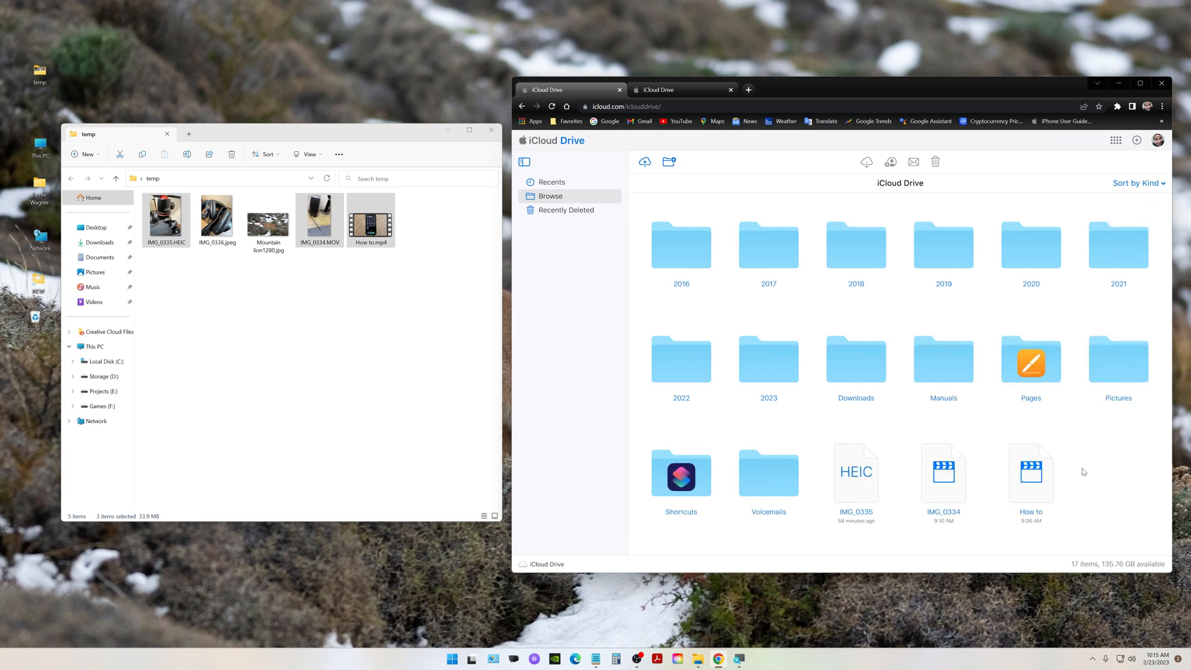